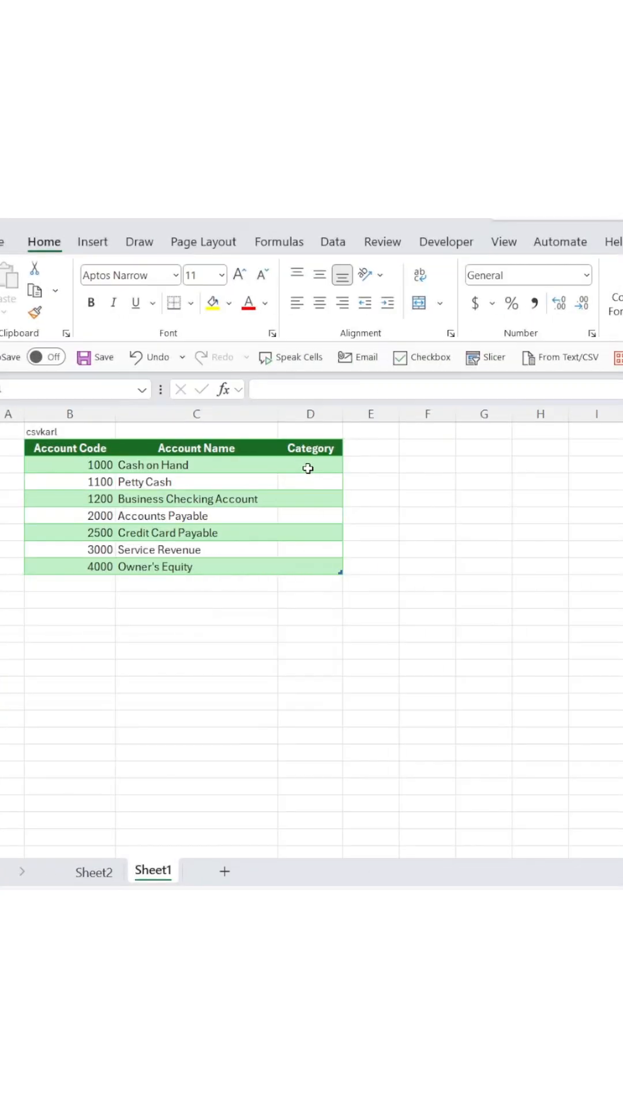
# - Switch to Sheet2 and select the Category values (Assets, Liabilities, Revenue) in the Categories table
pyautogui.click(92, 870)
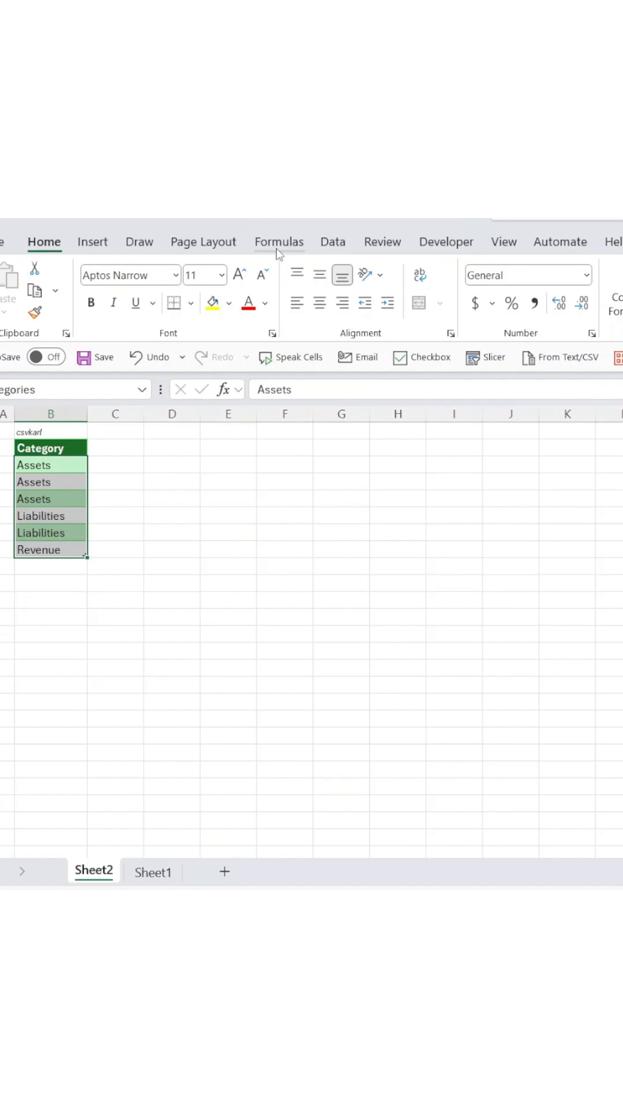
# - Define workbook name CategoryList as =Categories[Category], then return to Sheet1
pyautogui.click(278, 241)
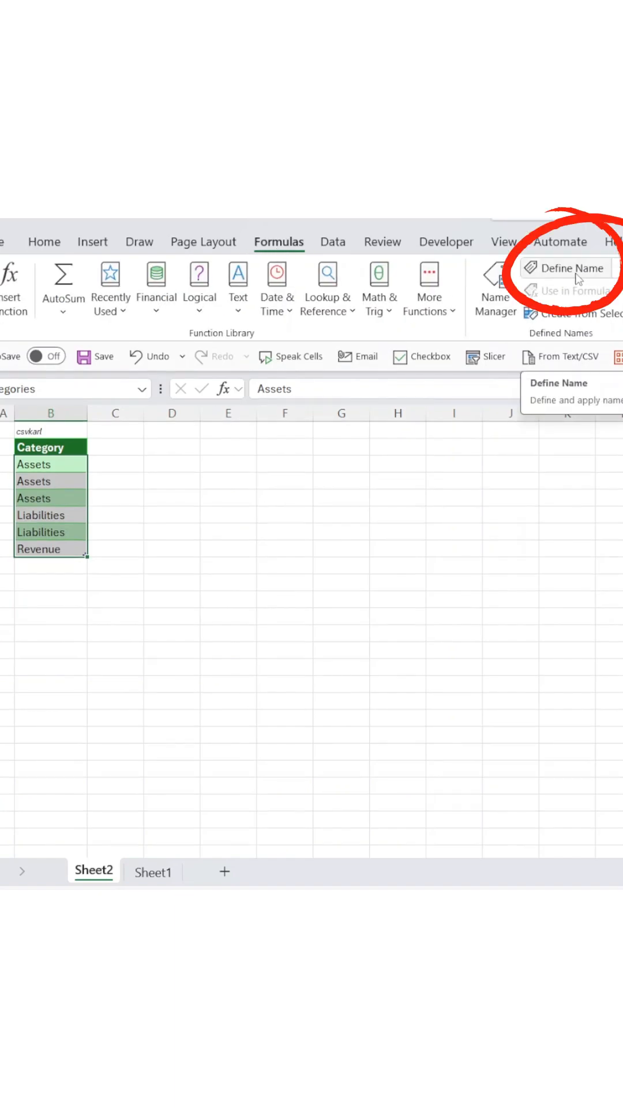
pyautogui.click(565, 268)
pyautogui.write('CategoryList')
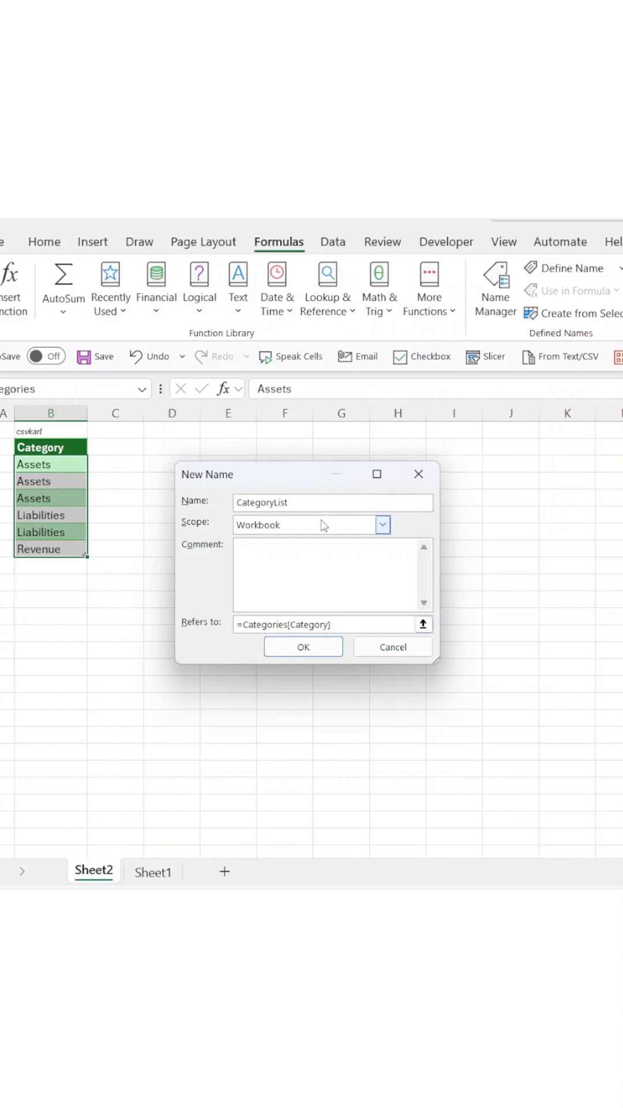
pyautogui.click(153, 872)
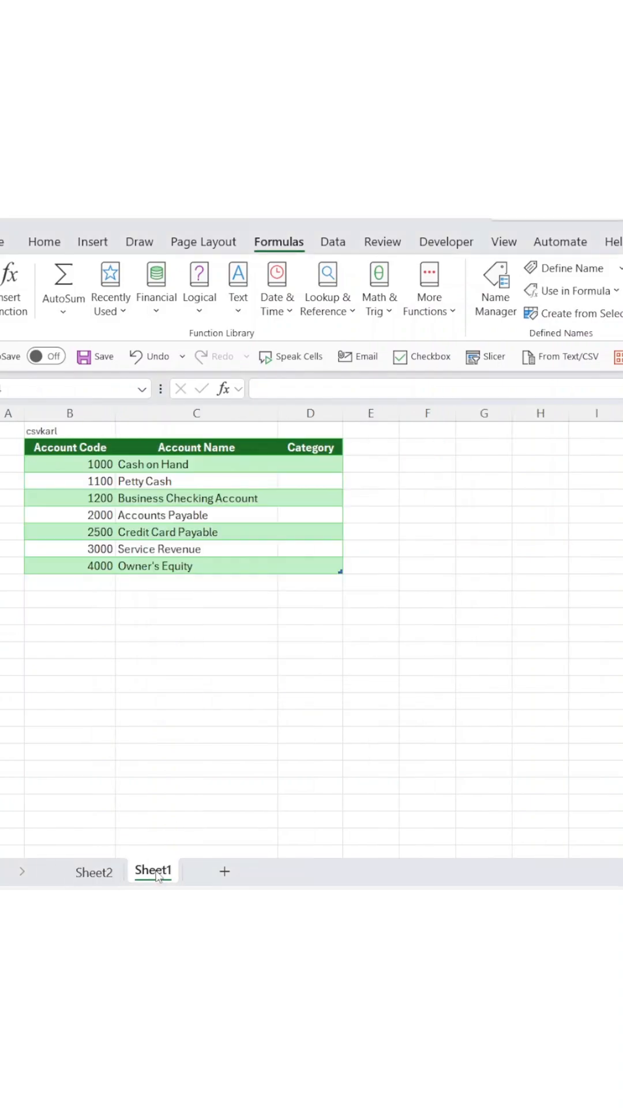
# - Select the Category cells D3:D9 for all seven accounts and show the Data tools
pyautogui.click(309, 464)
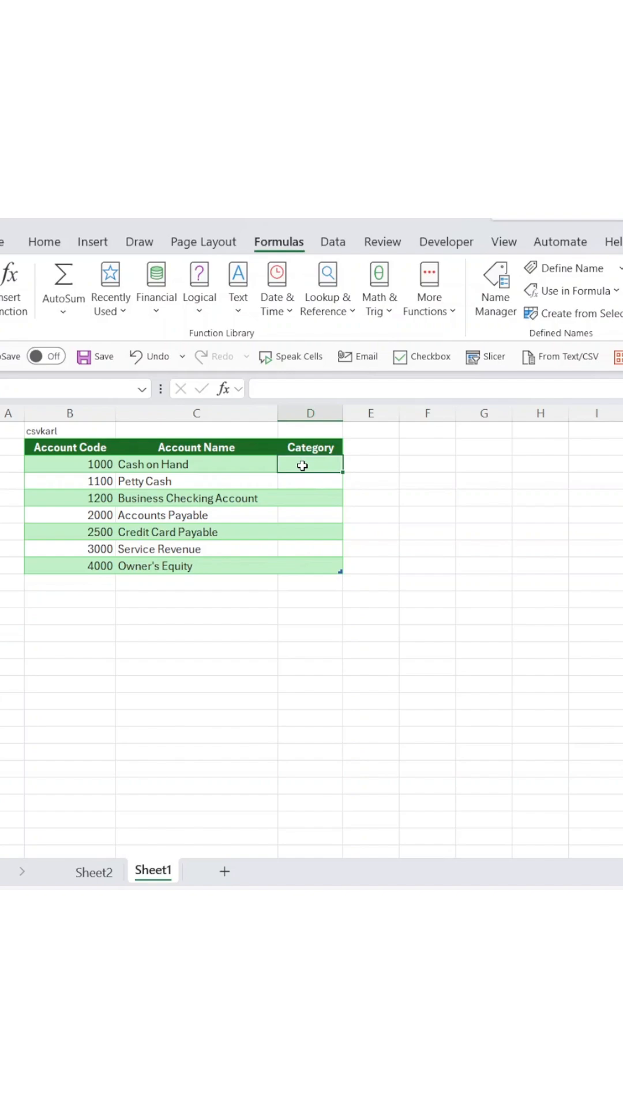
pyautogui.moveTo(303, 465); pyautogui.dragTo(309, 565)
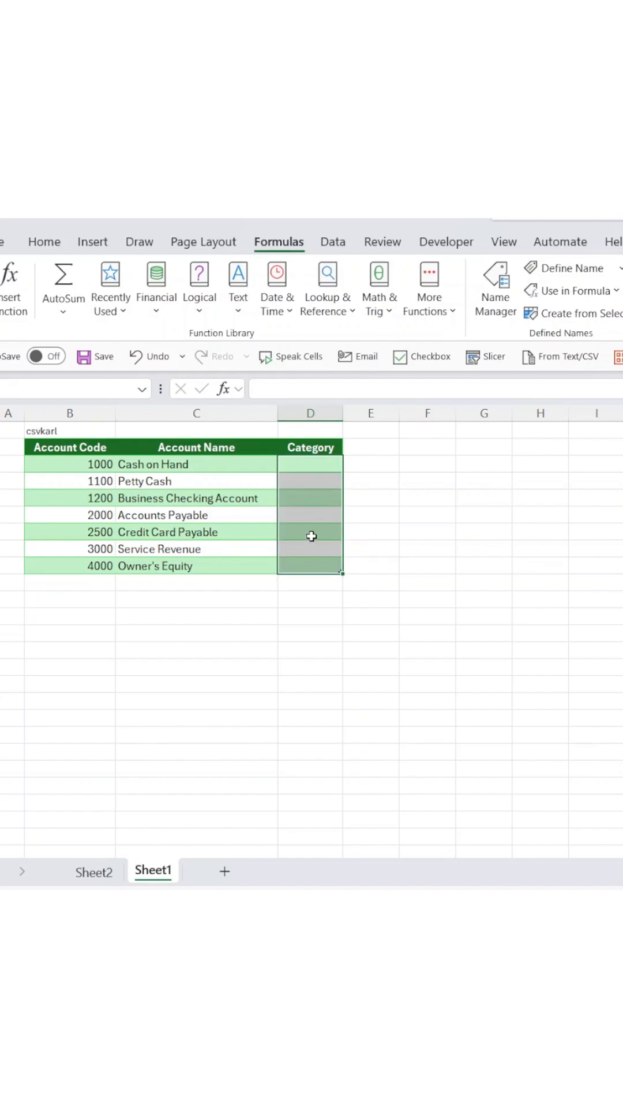
pyautogui.click(333, 241)
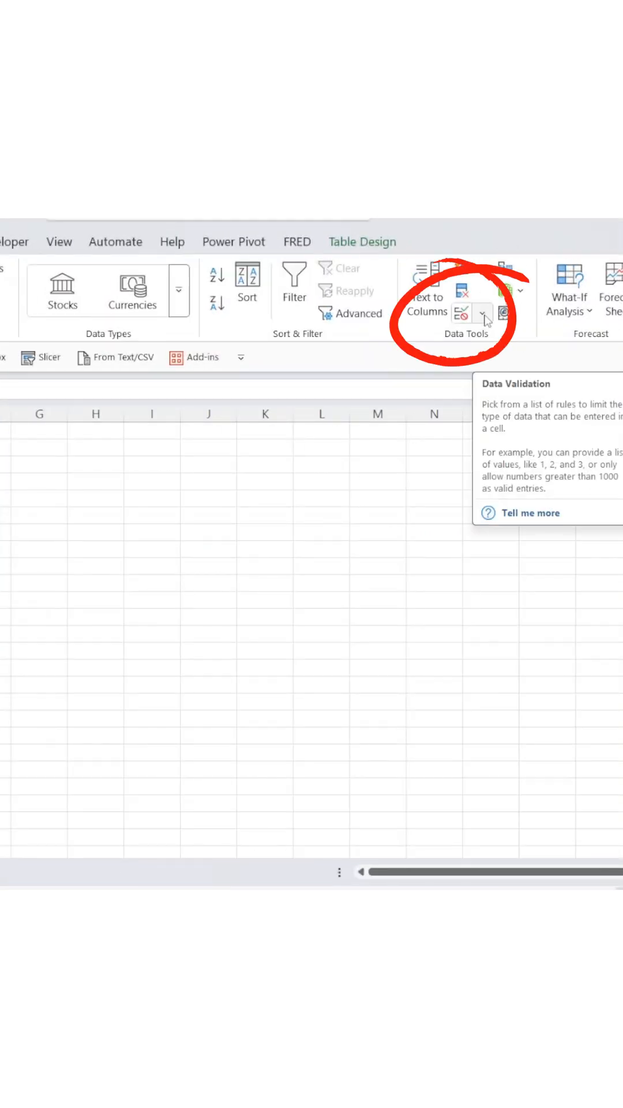
# - Add a List validation rule sourced from =CategoryList to the Category cells, then fill the first six accounts
pyautogui.click(460, 313)
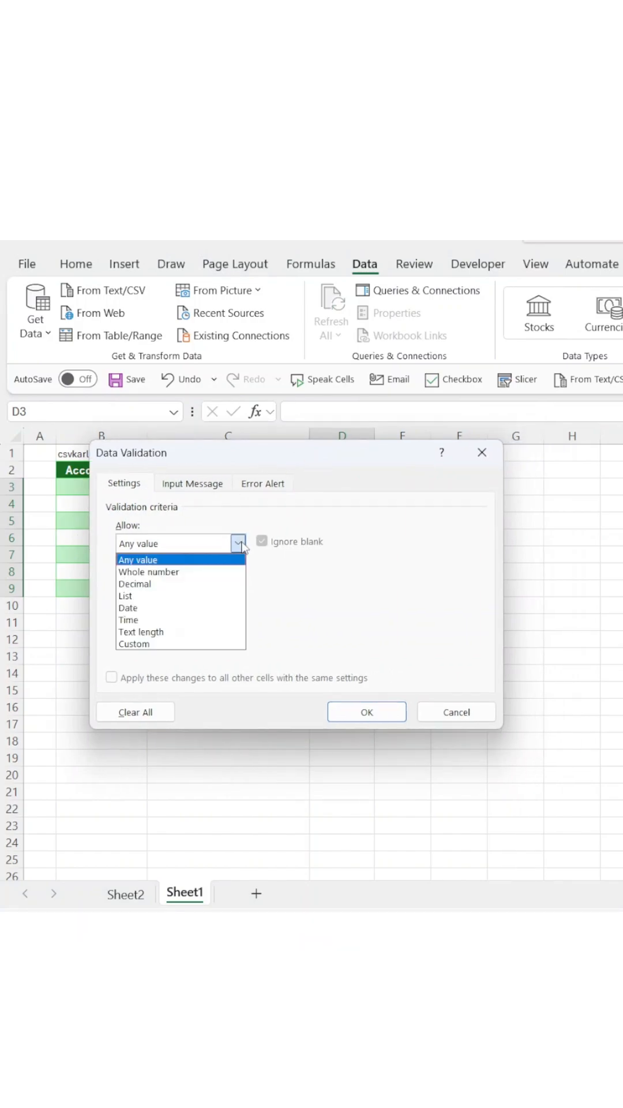
pyautogui.click(126, 596)
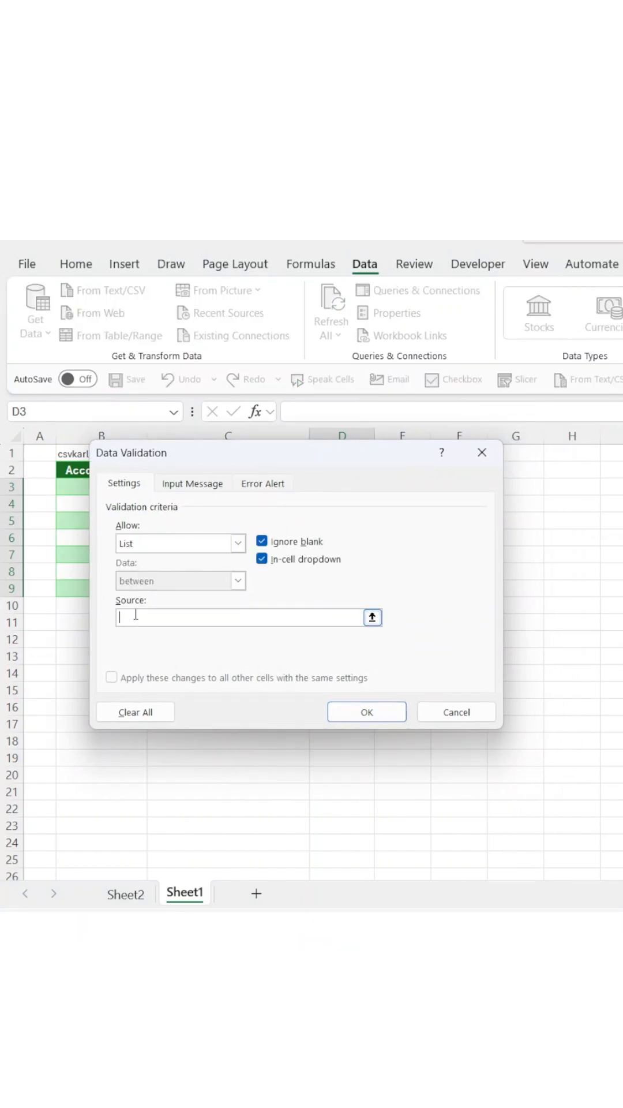
pyautogui.write('=')
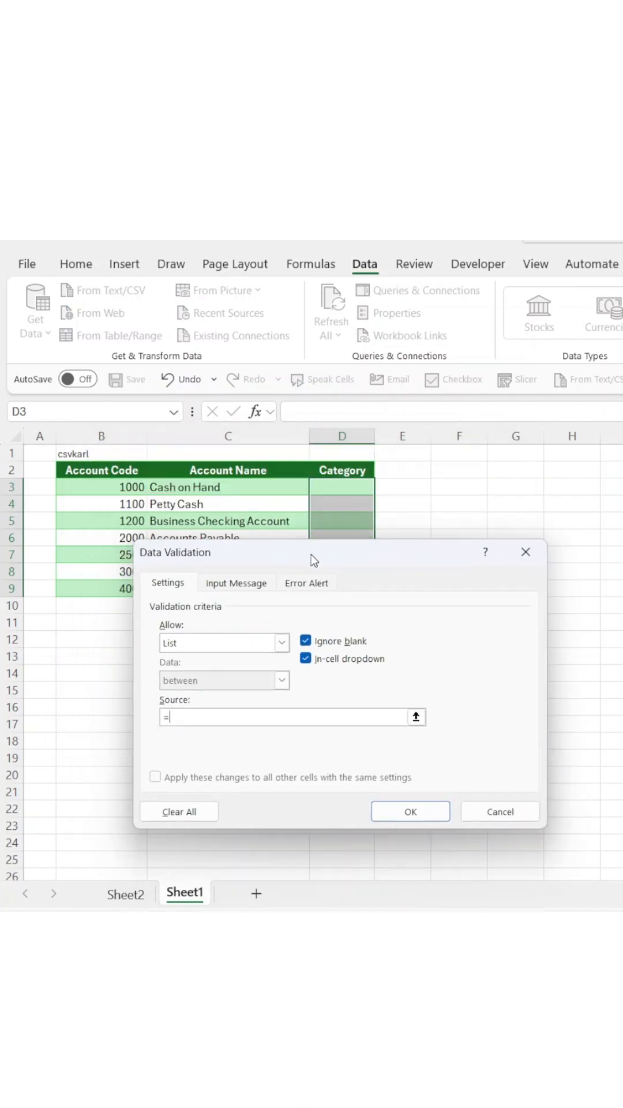
pyautogui.press('win+f3')
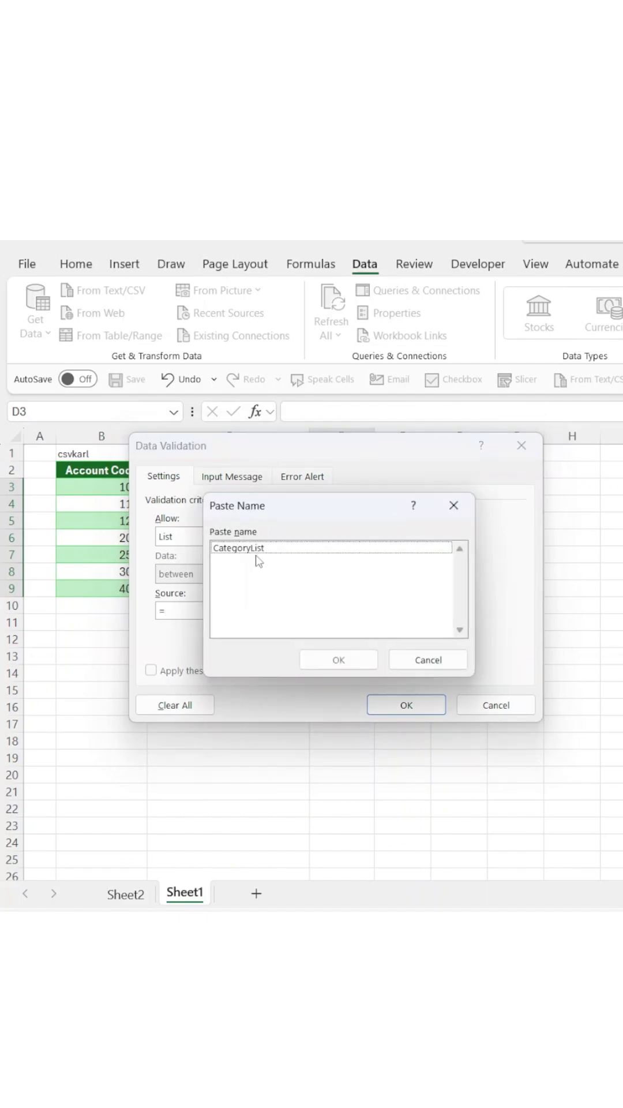
pyautogui.click(338, 659)
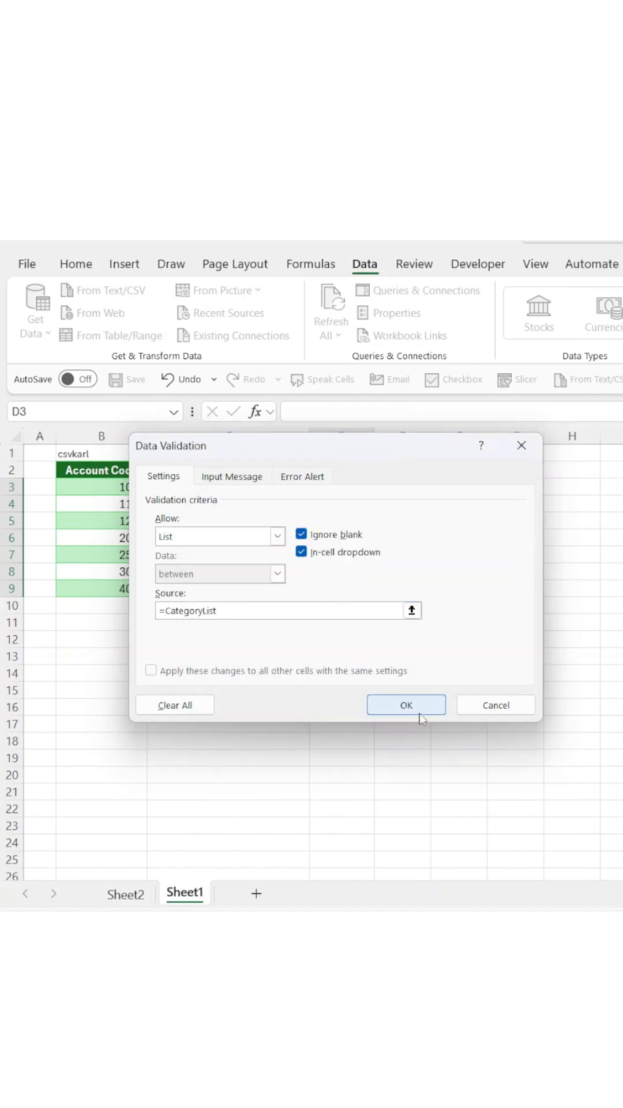
pyautogui.click(405, 704)
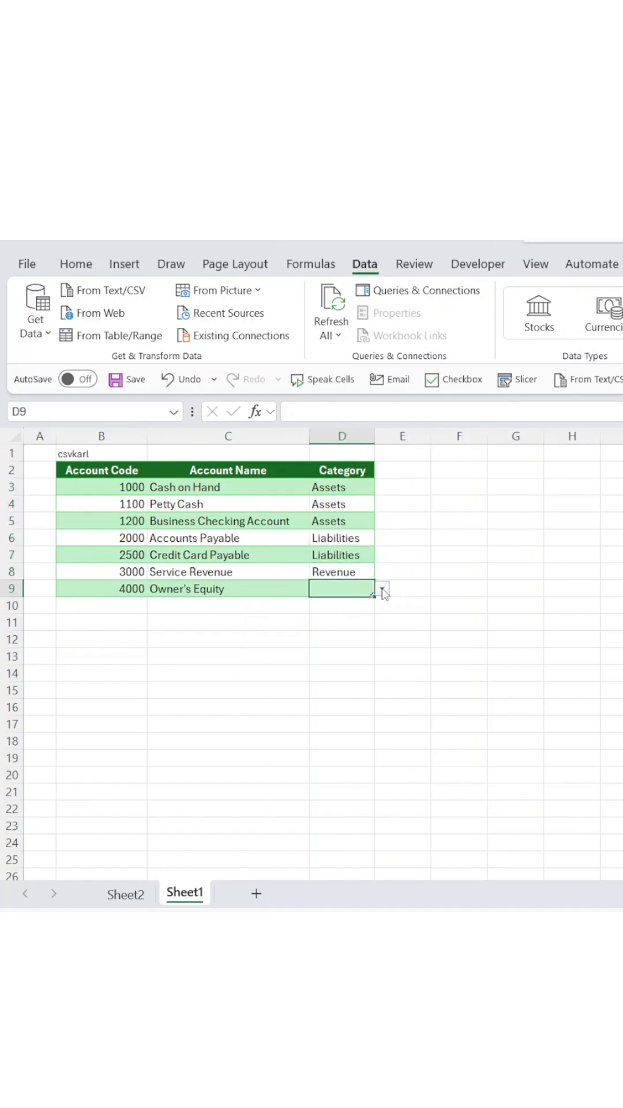
# - Add Equity to the Sheet2 category list and set Owner's Equity's category to Equity
pyautogui.click(125, 893)
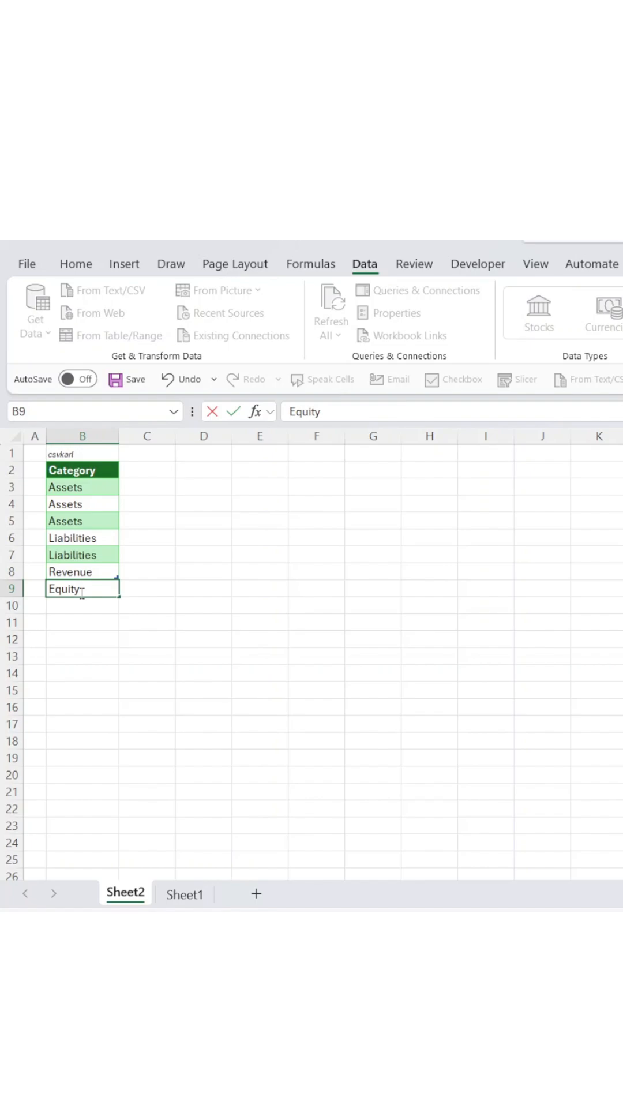
pyautogui.click(185, 893)
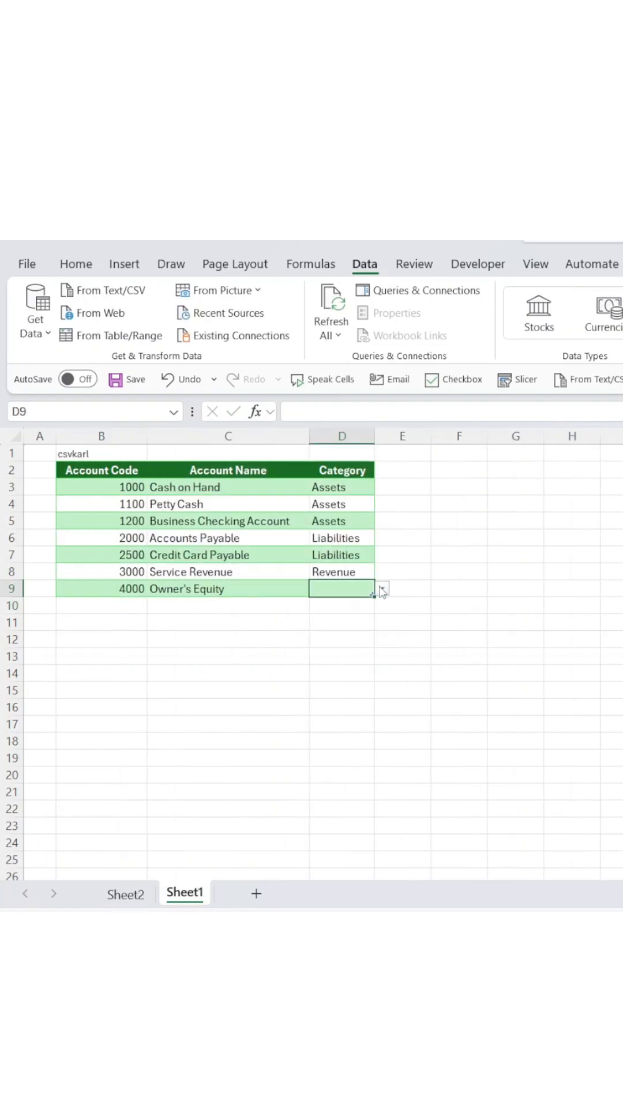
pyautogui.write('Equity')
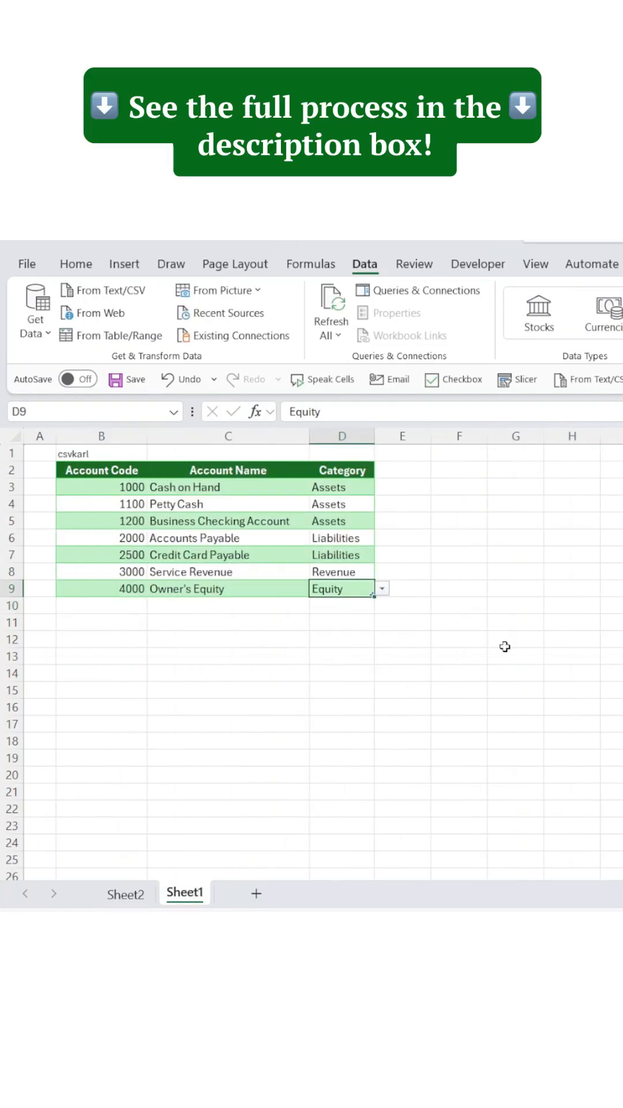